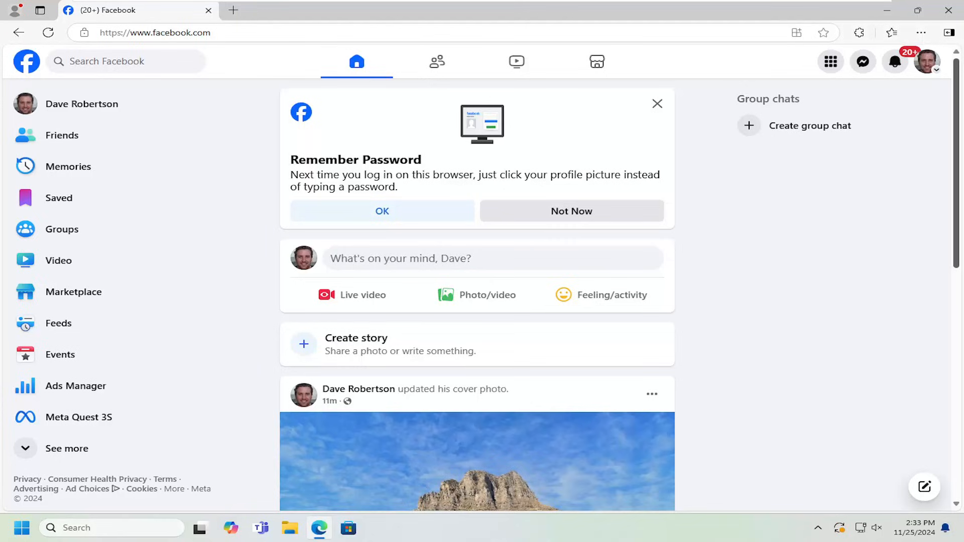
mouse_move(918, 286)
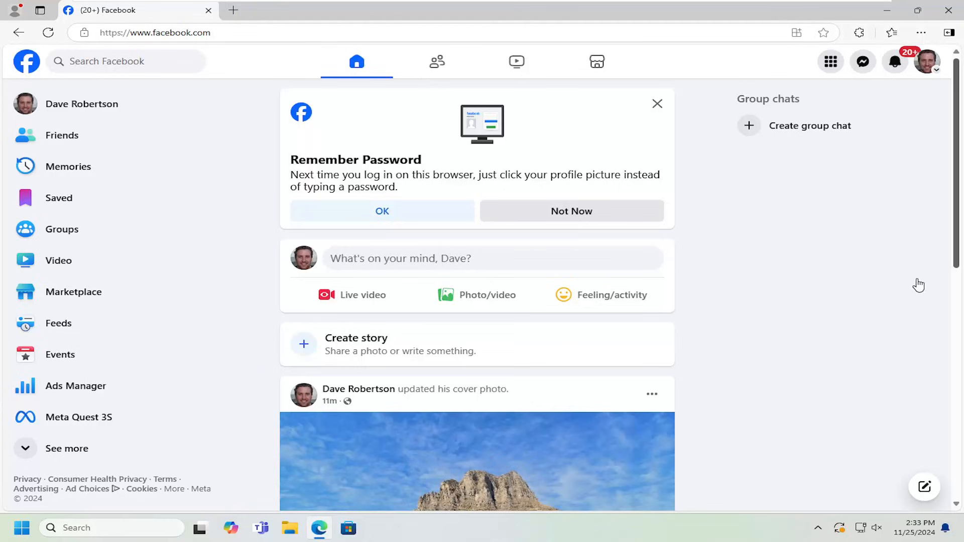
mouse_move(931, 78)
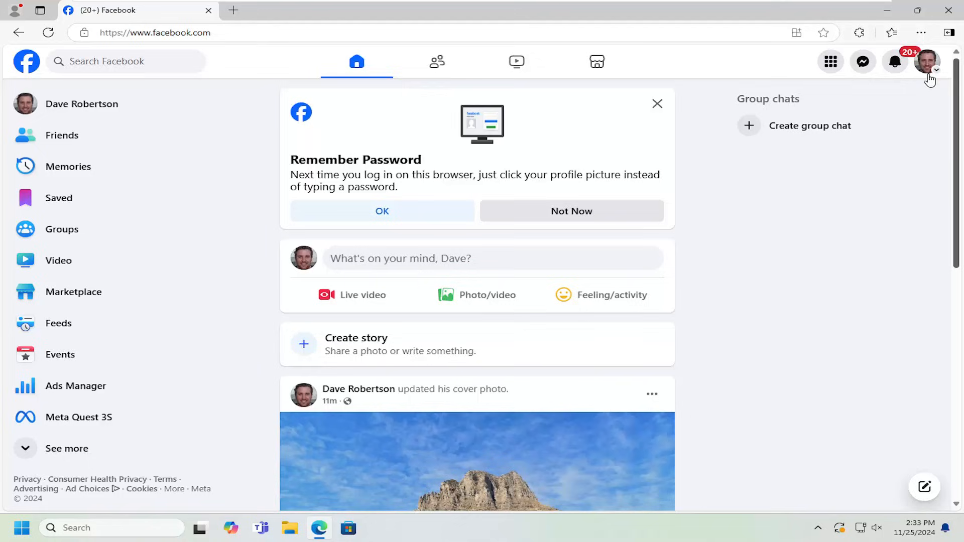
Open Settings & privacy from the profile menu to reach Accounts Center.
left_click(930, 62)
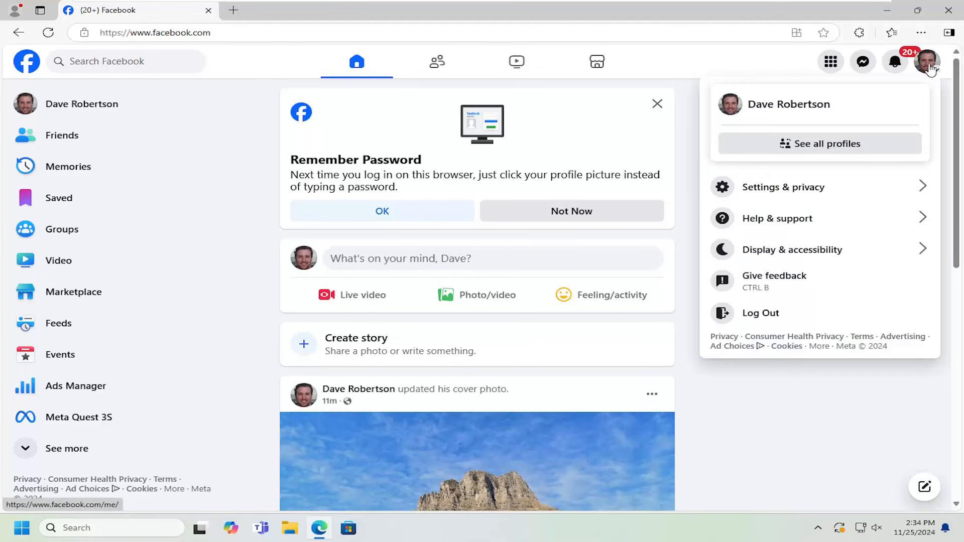
mouse_move(787, 195)
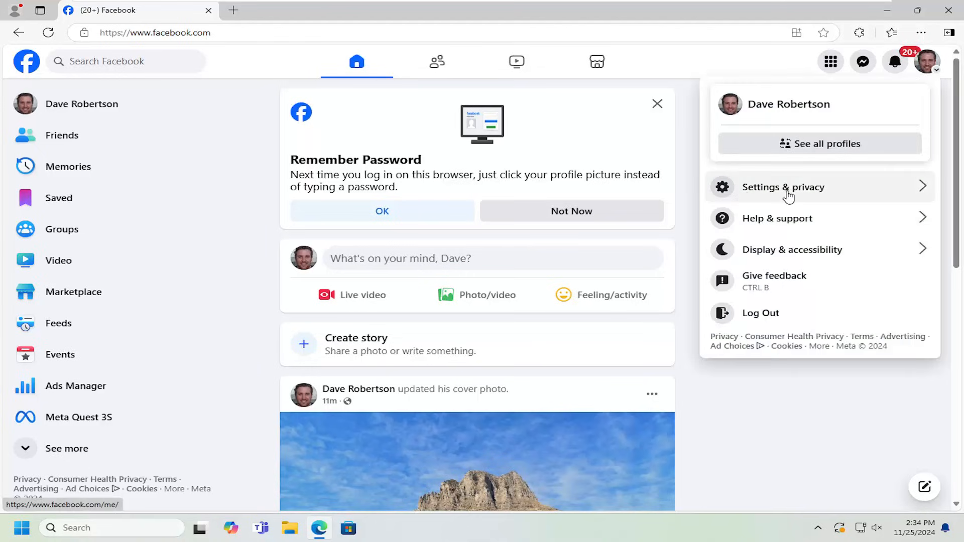
left_click(783, 187)
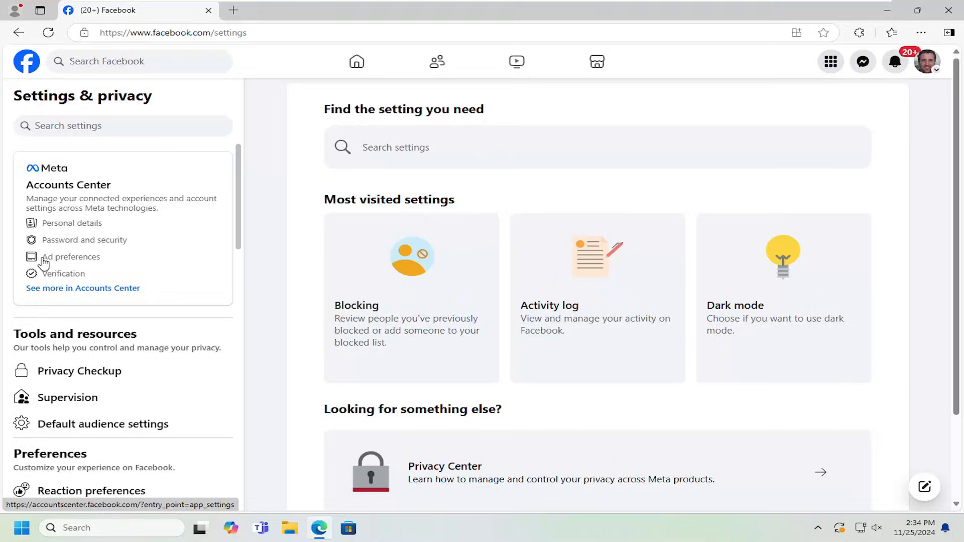
mouse_move(76, 249)
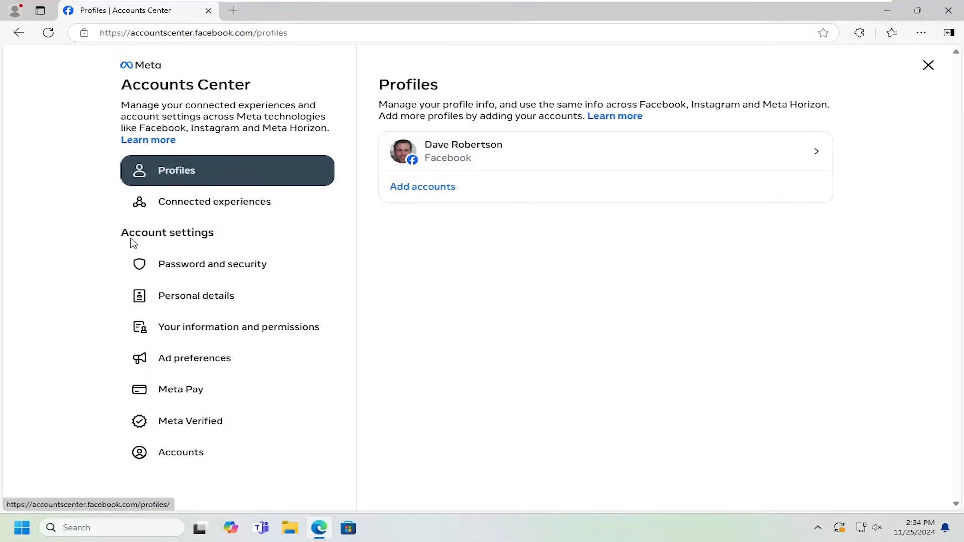
mouse_move(218, 269)
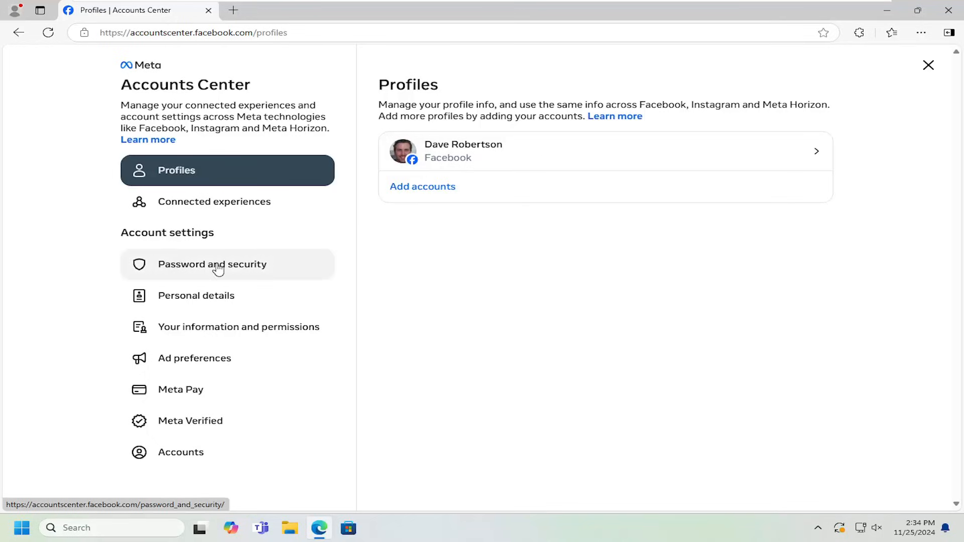
Open Login alerts under Password and security, showing alerts off for the account.
left_click(213, 264)
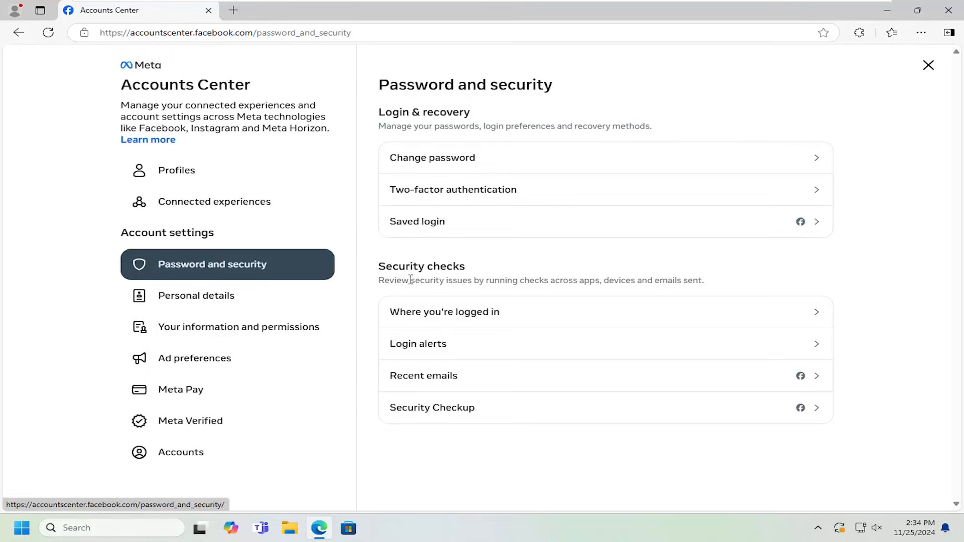
mouse_move(428, 329)
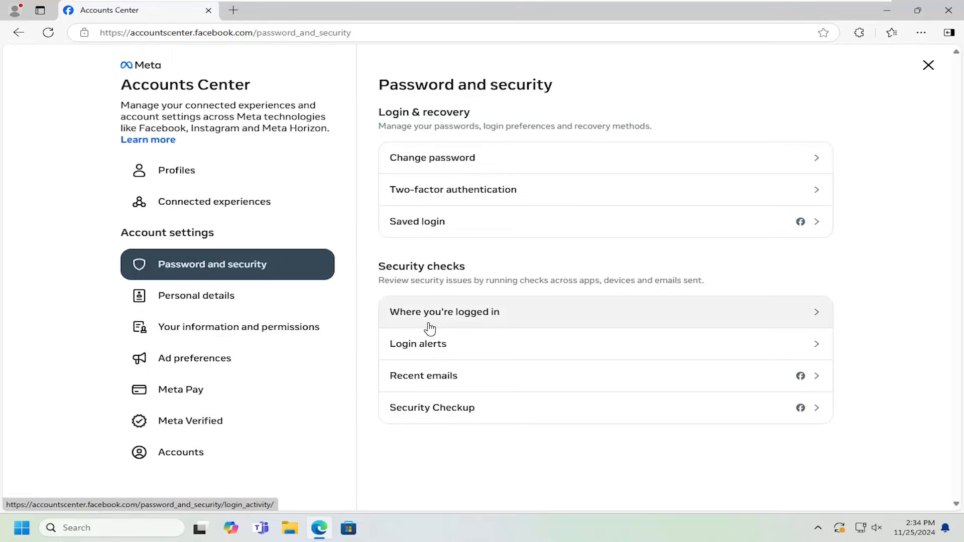
left_click(418, 344)
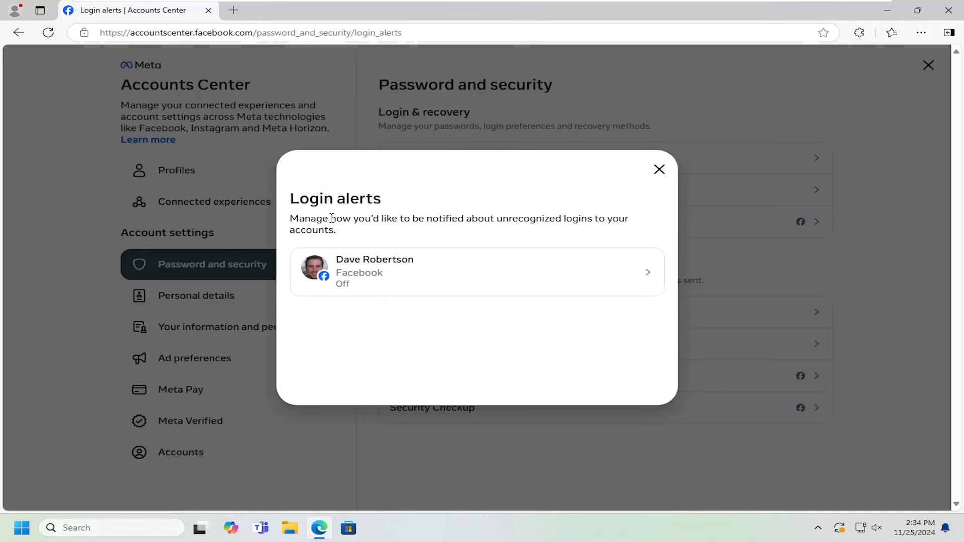
mouse_move(597, 245)
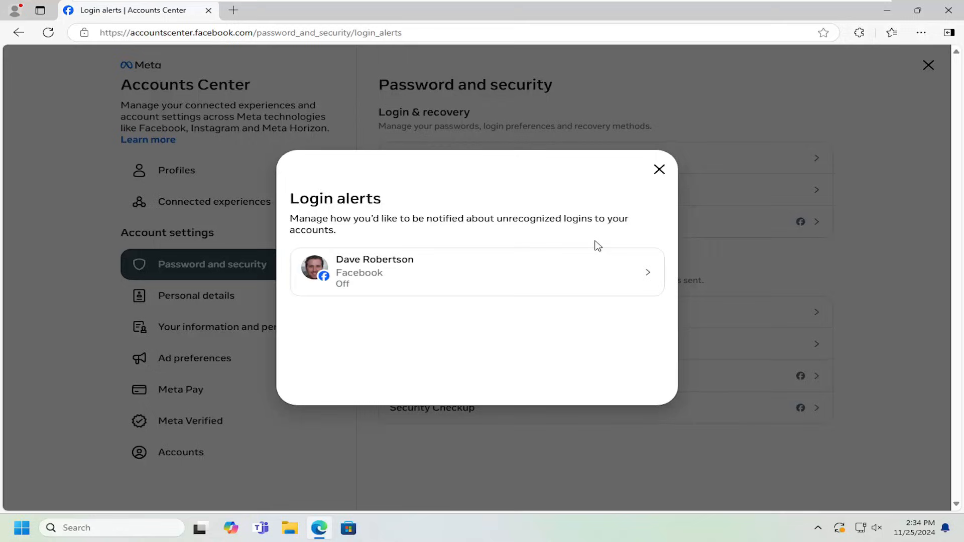
mouse_move(364, 259)
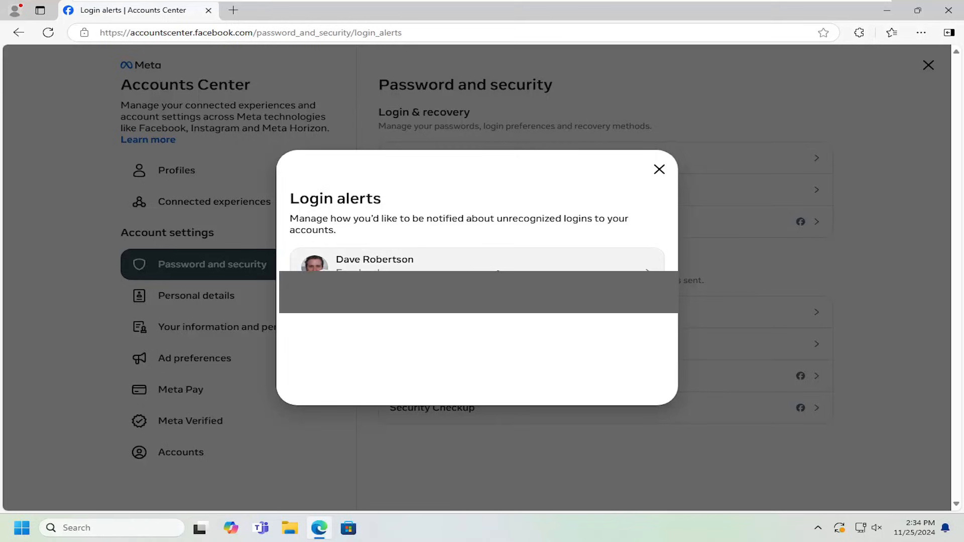
View the Facebook account's In-app notification alert options, then close Login alerts unchanged.
left_click(374, 260)
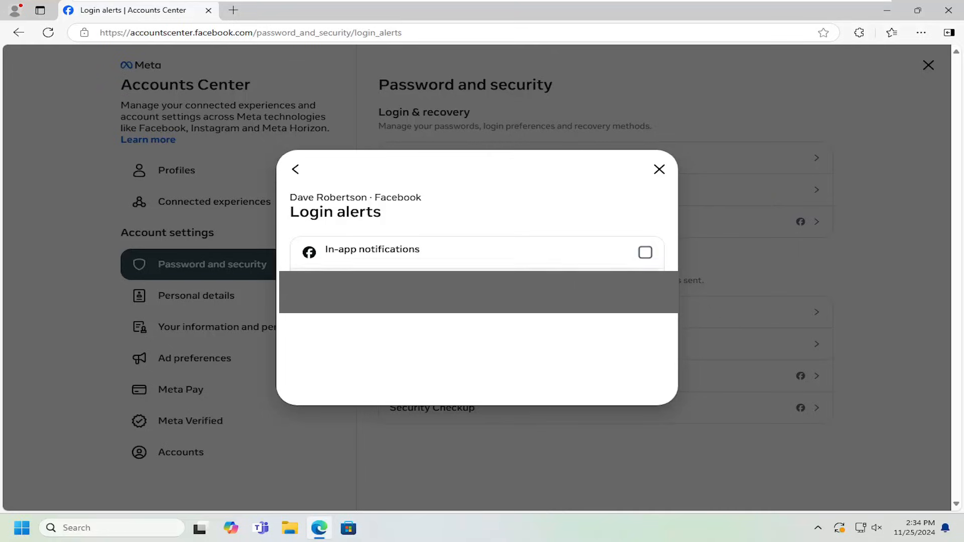
mouse_move(472, 262)
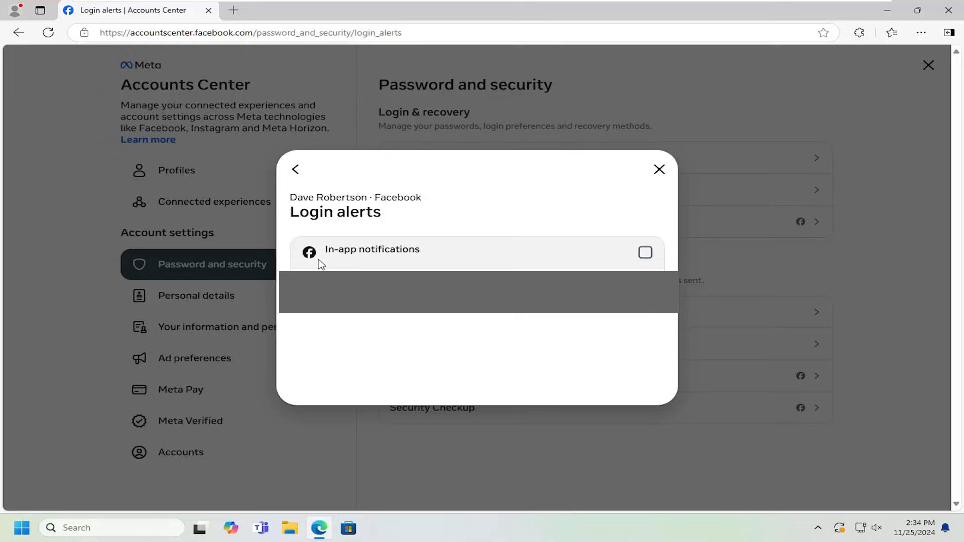
mouse_move(361, 262)
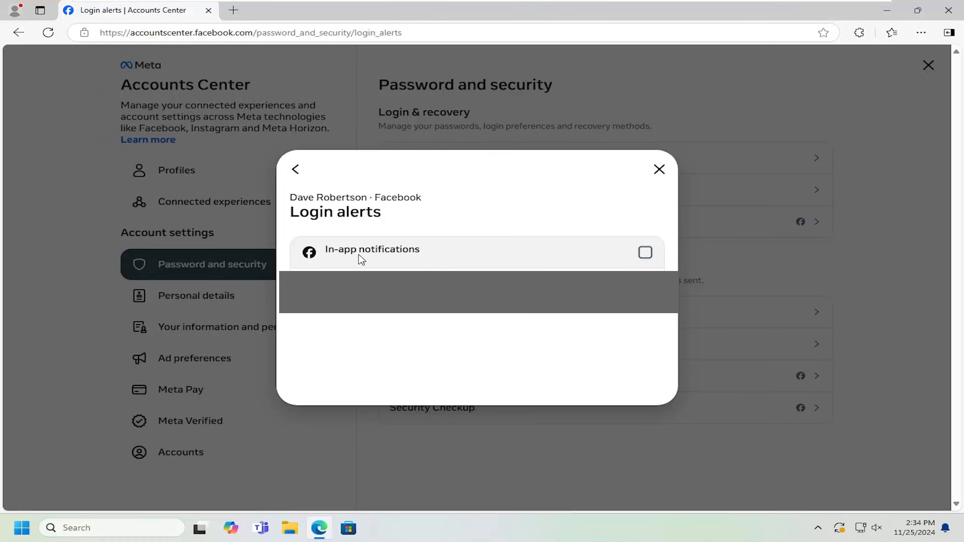
mouse_move(354, 326)
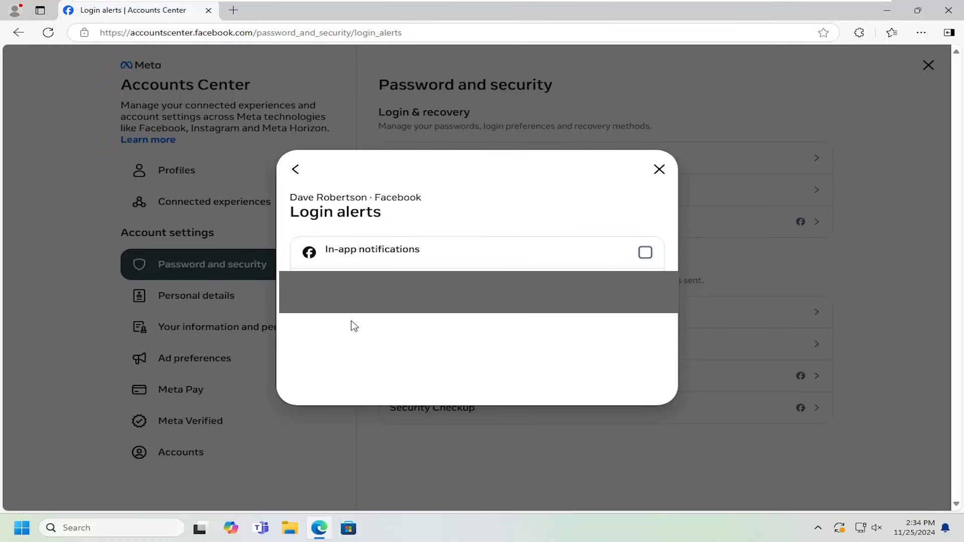
mouse_move(370, 363)
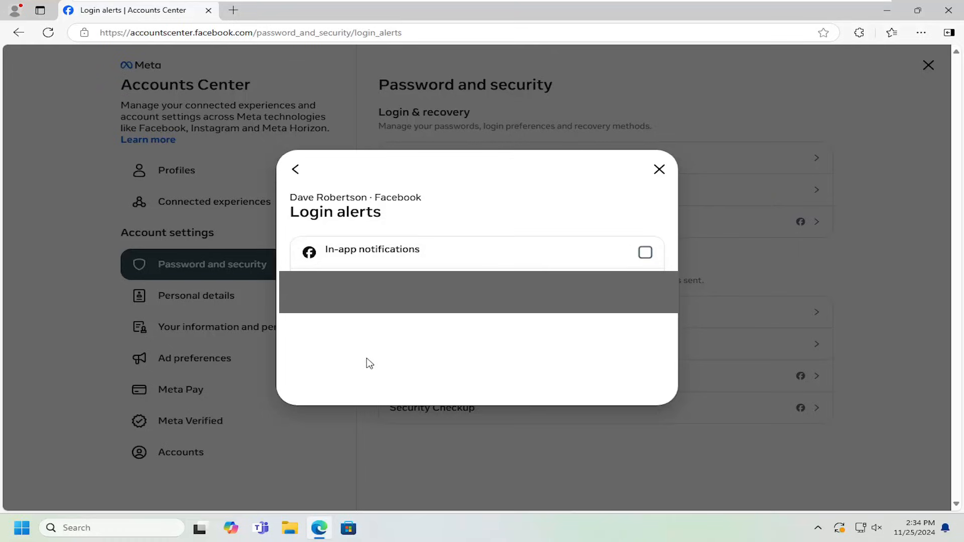
mouse_move(605, 140)
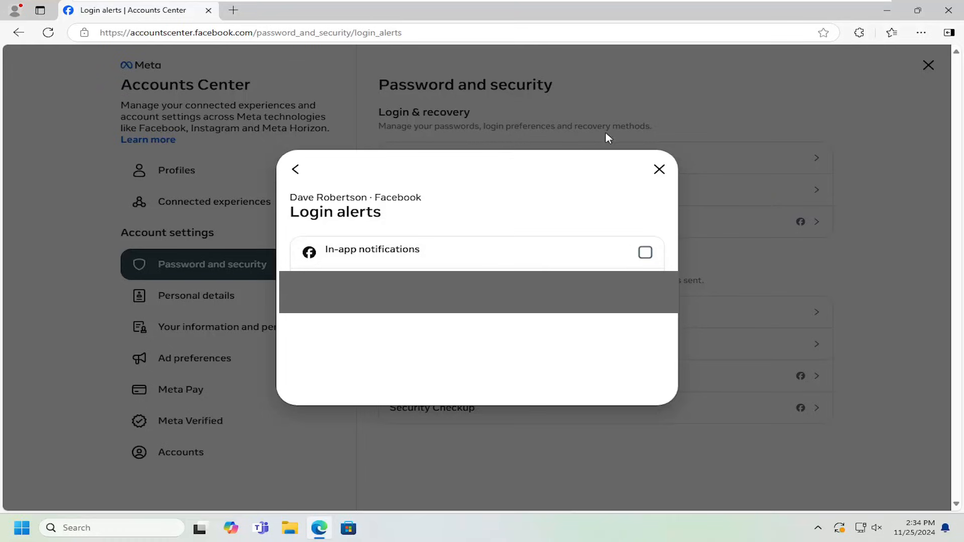
mouse_move(659, 172)
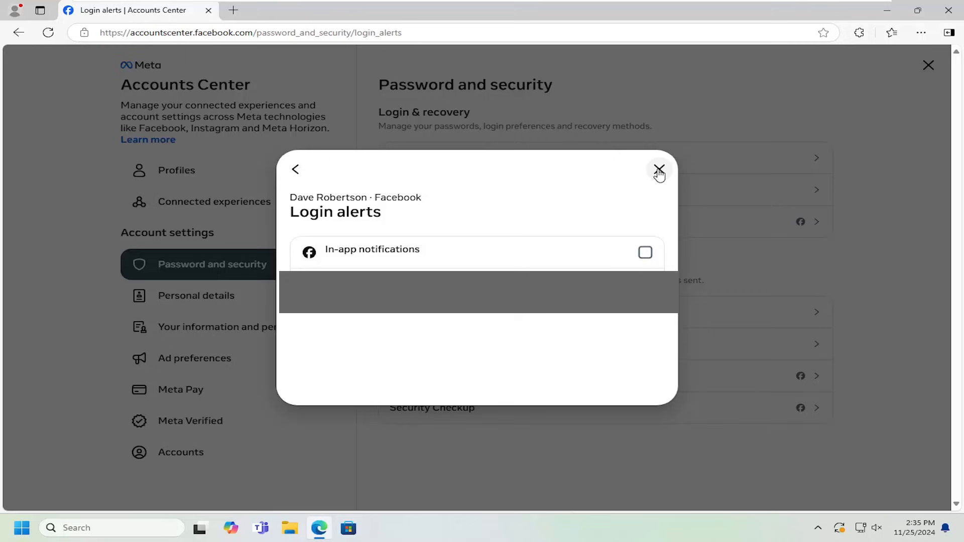
left_click(660, 170)
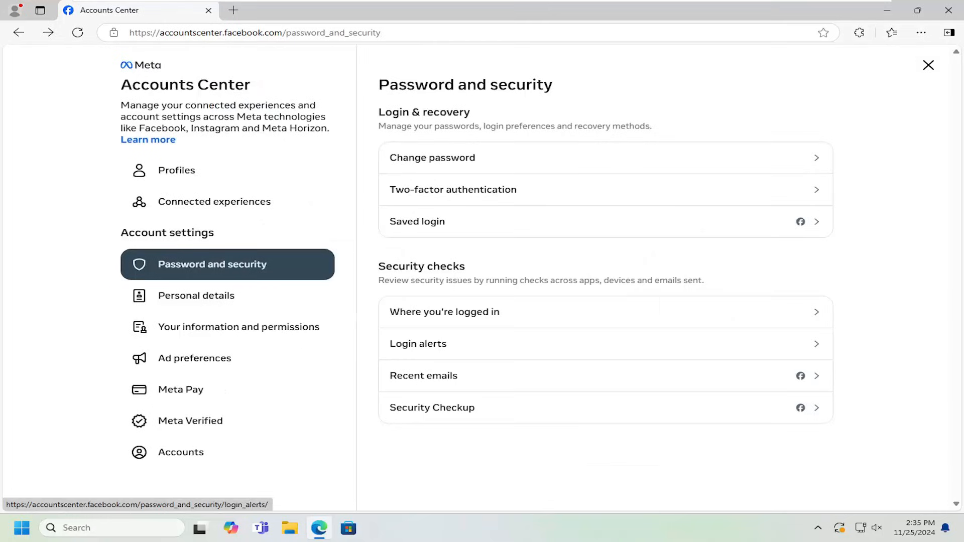